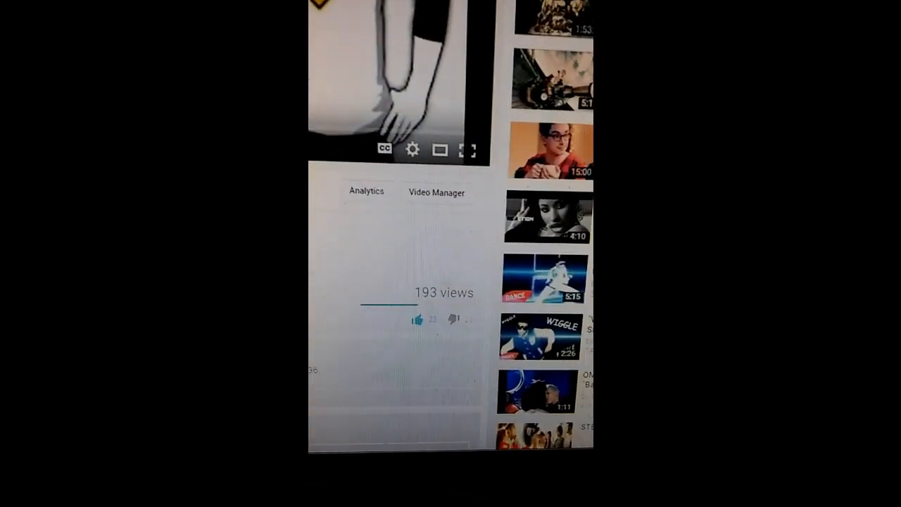
scroll(down, 3)
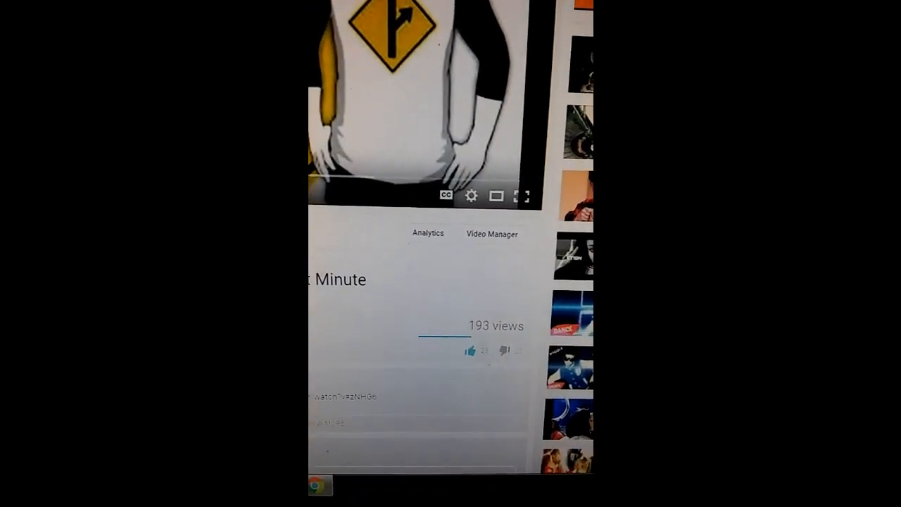
scroll(down, 3)
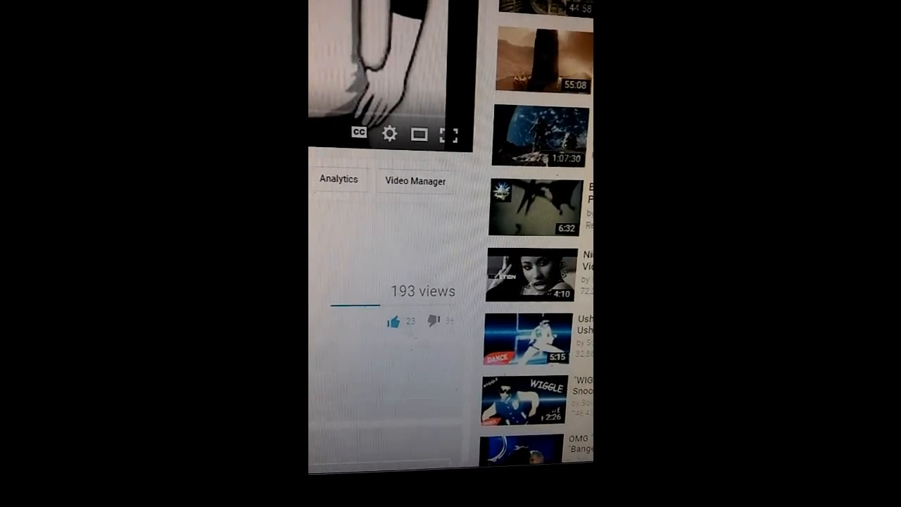
scroll(down, 3)
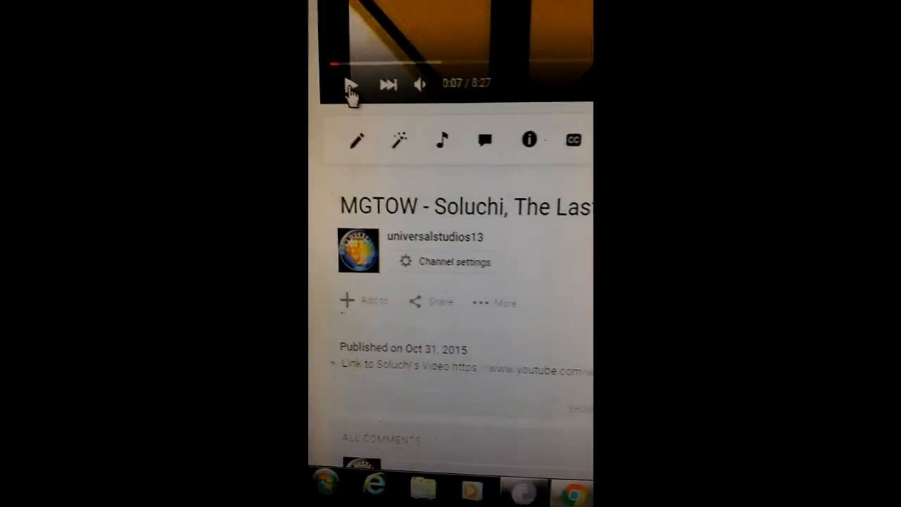
scroll(down, 3)
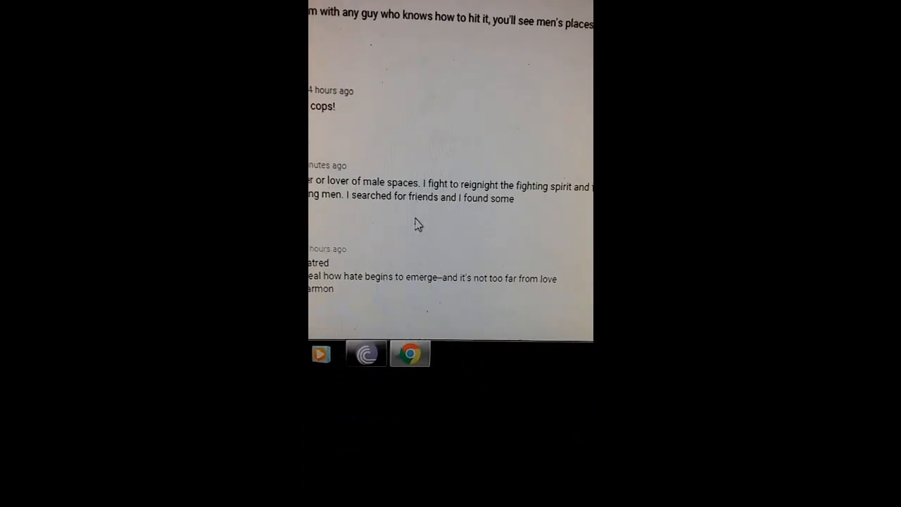
scroll(down, 3)
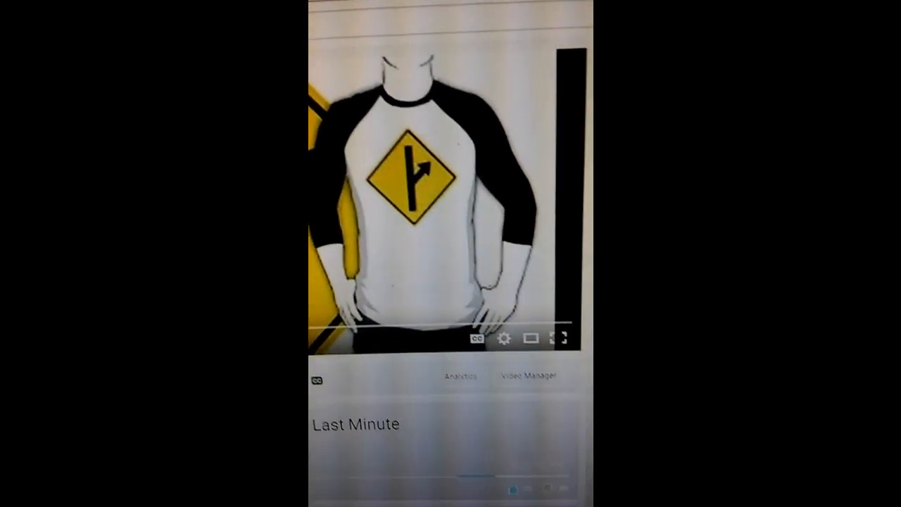
scroll(down, 3)
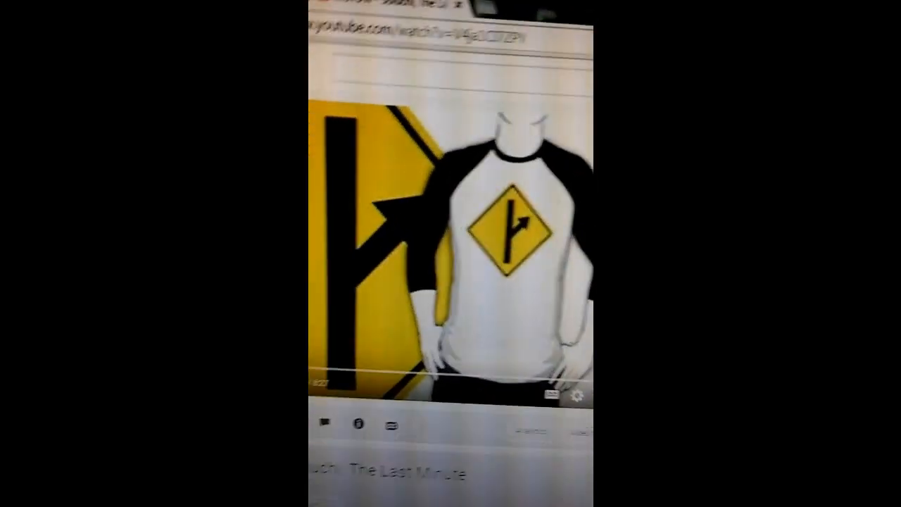
scroll(down, 3)
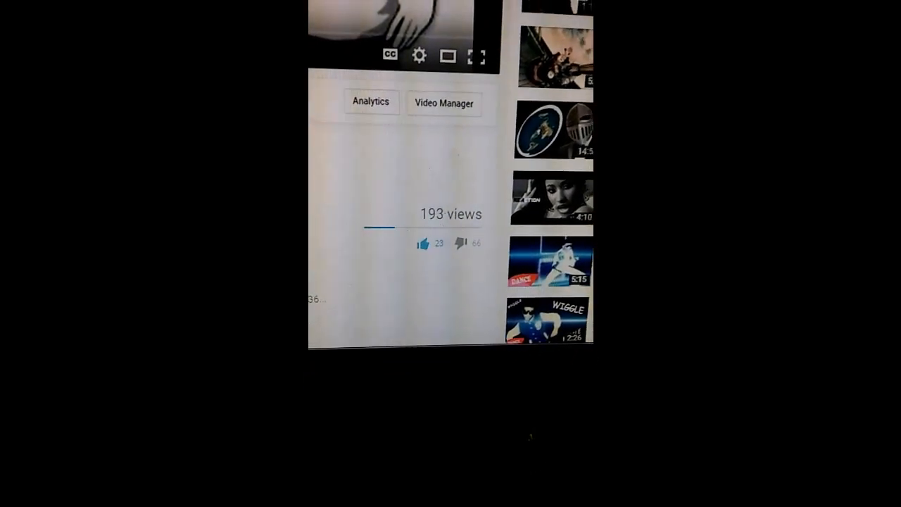
scroll(down, 3)
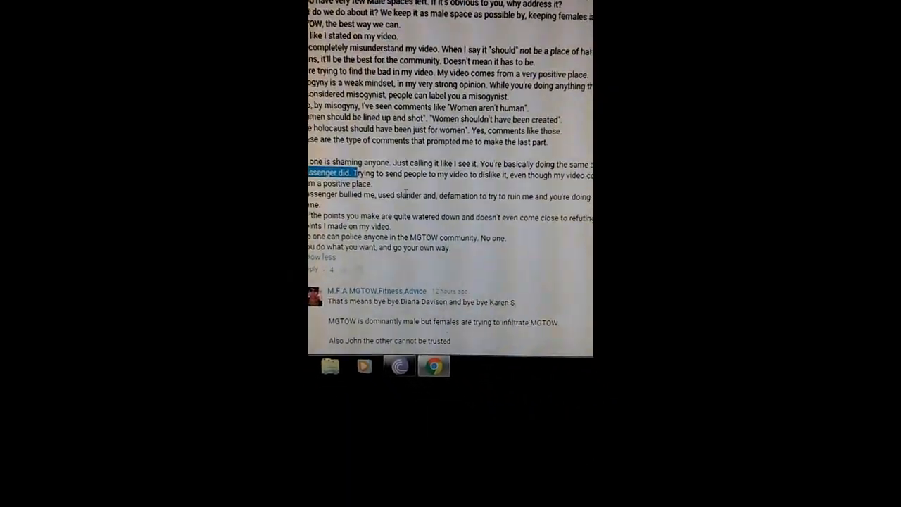
scroll(down, 3)
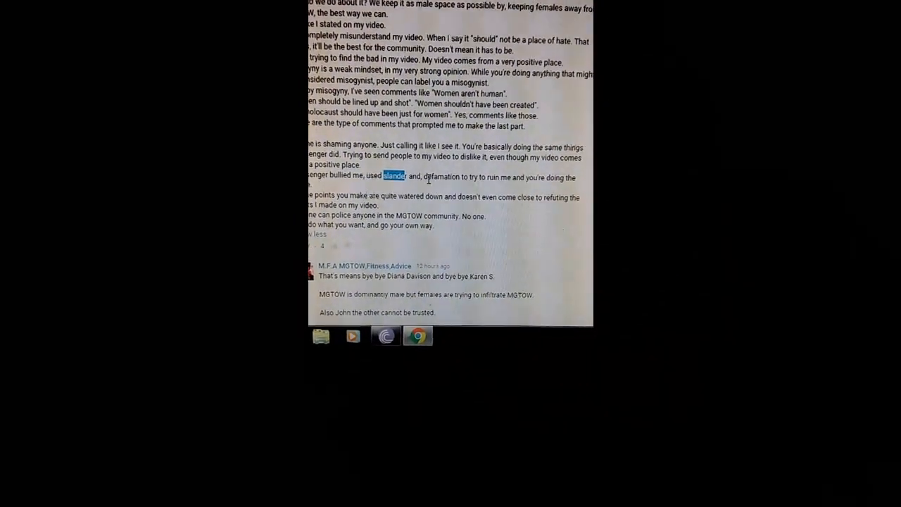
scroll(down, 3)
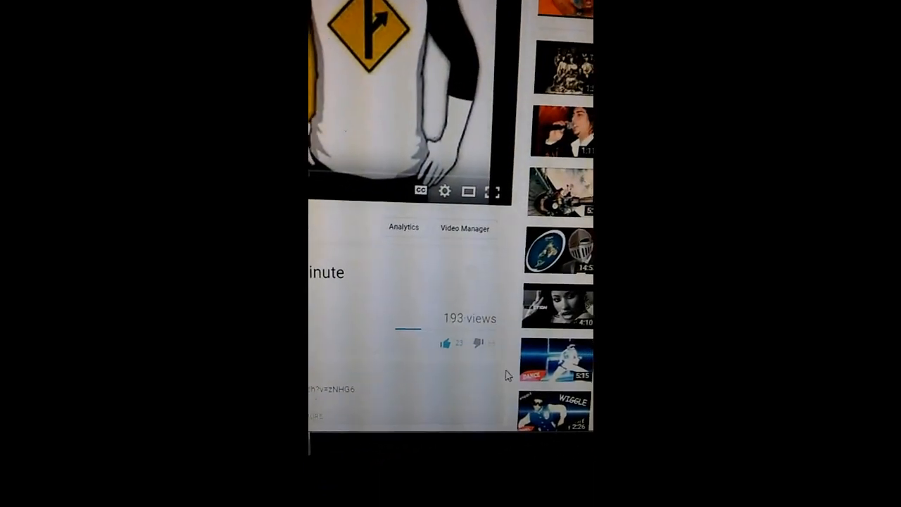
scroll(down, 3)
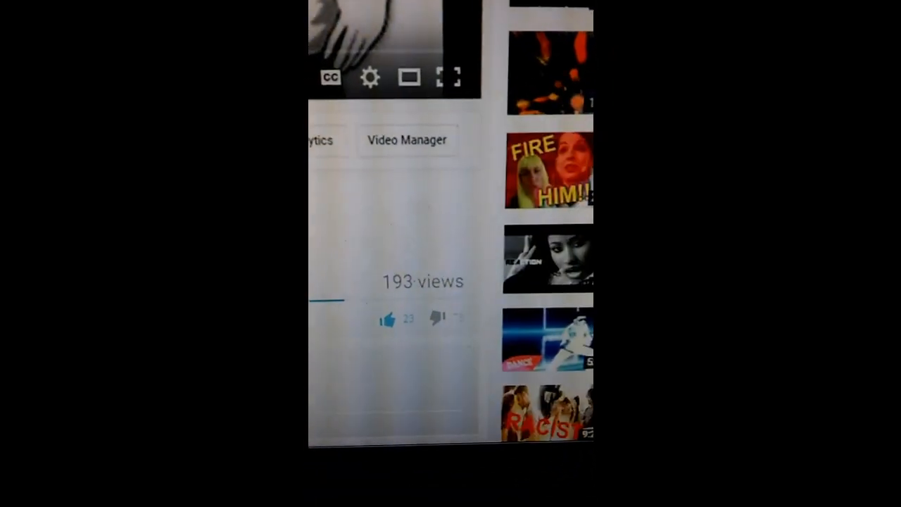
scroll(down, 3)
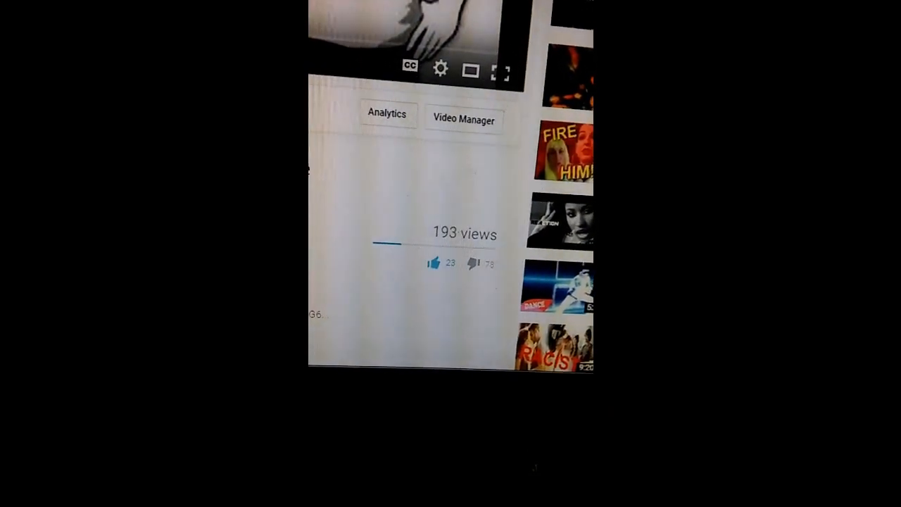
scroll(down, 3)
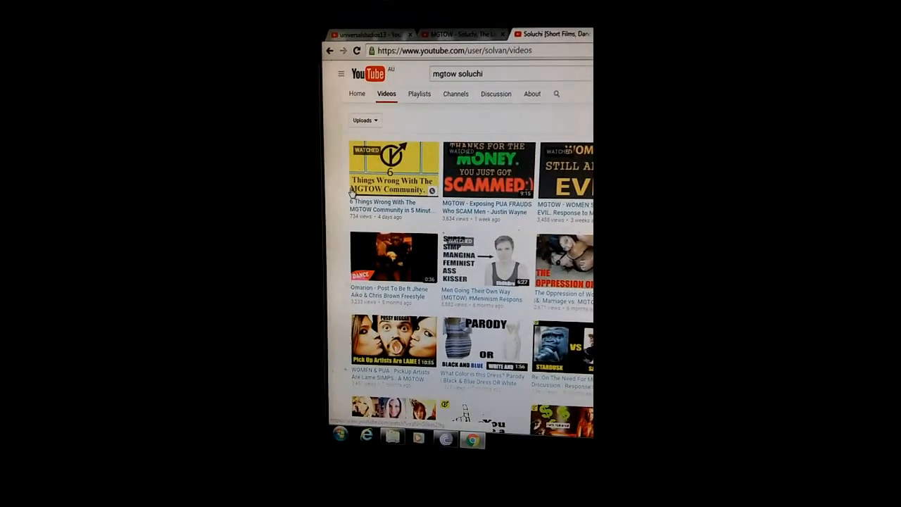
scroll(down, 3)
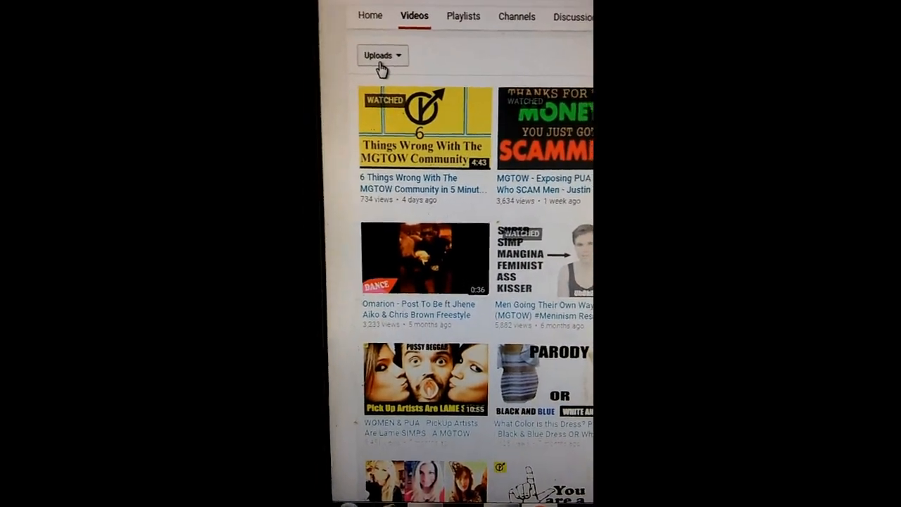
scroll(down, 3)
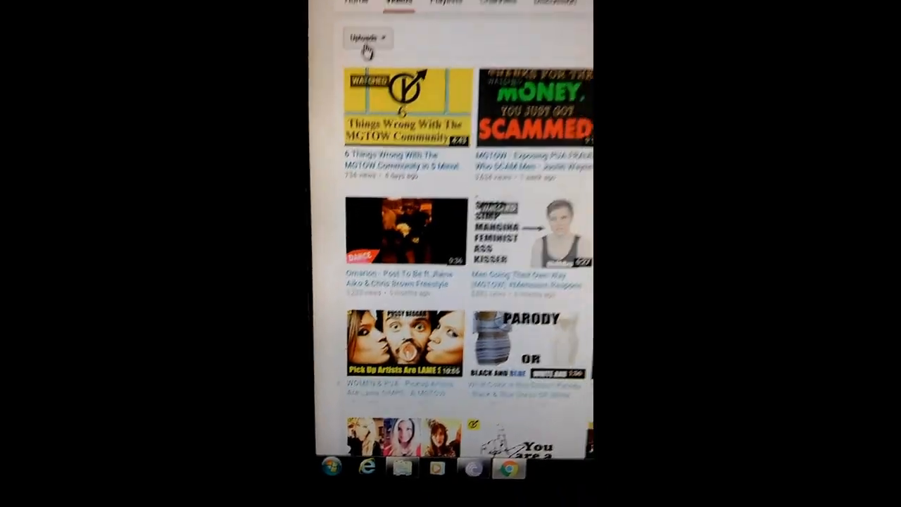
scroll(down, 3)
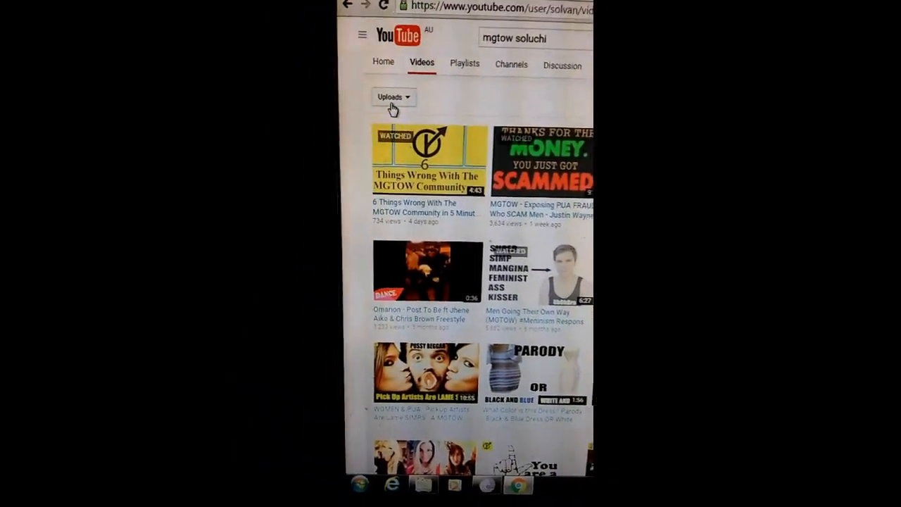
scroll(down, 3)
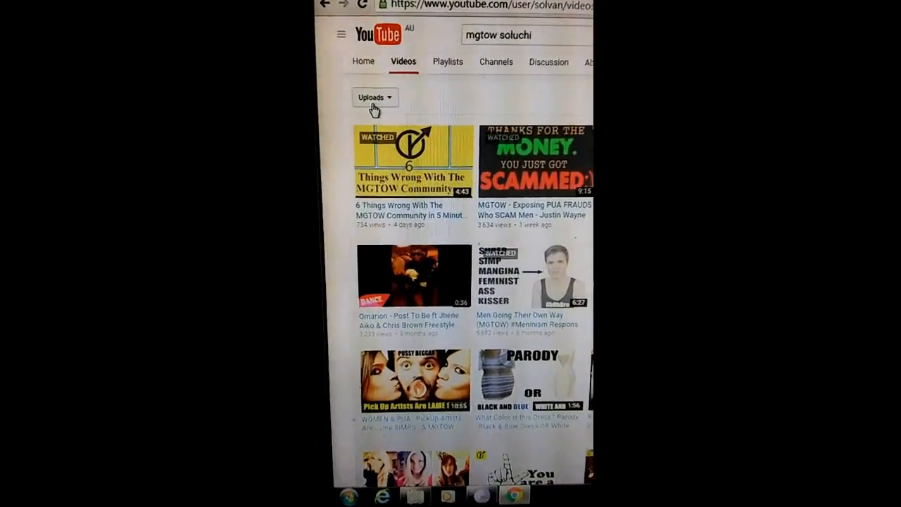
scroll(down, 3)
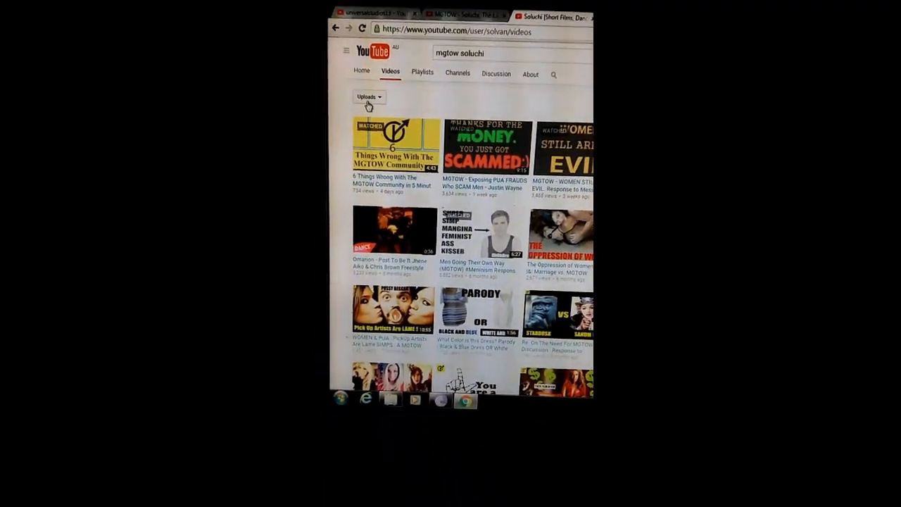
scroll(down, 3)
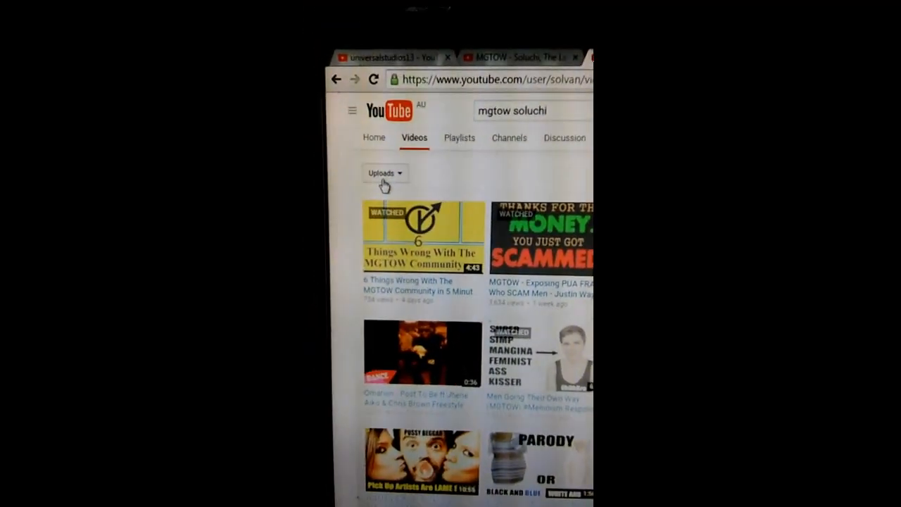
scroll(down, 3)
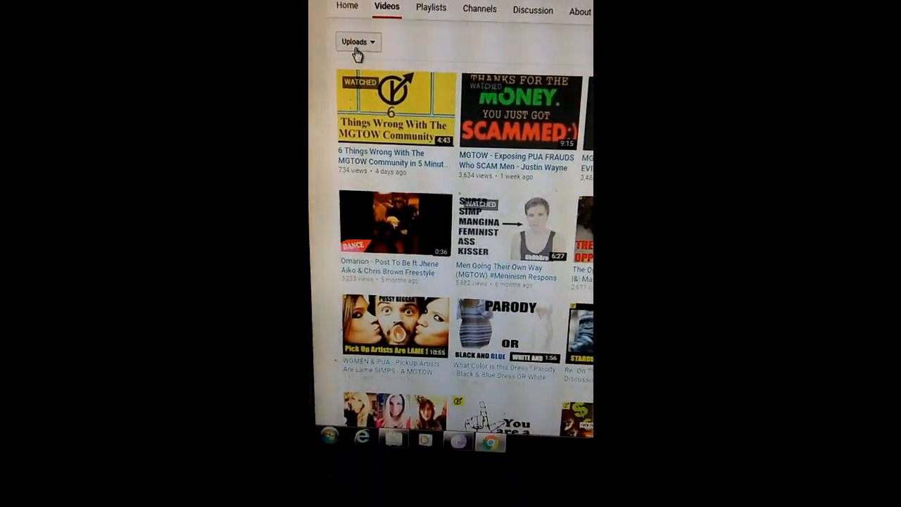